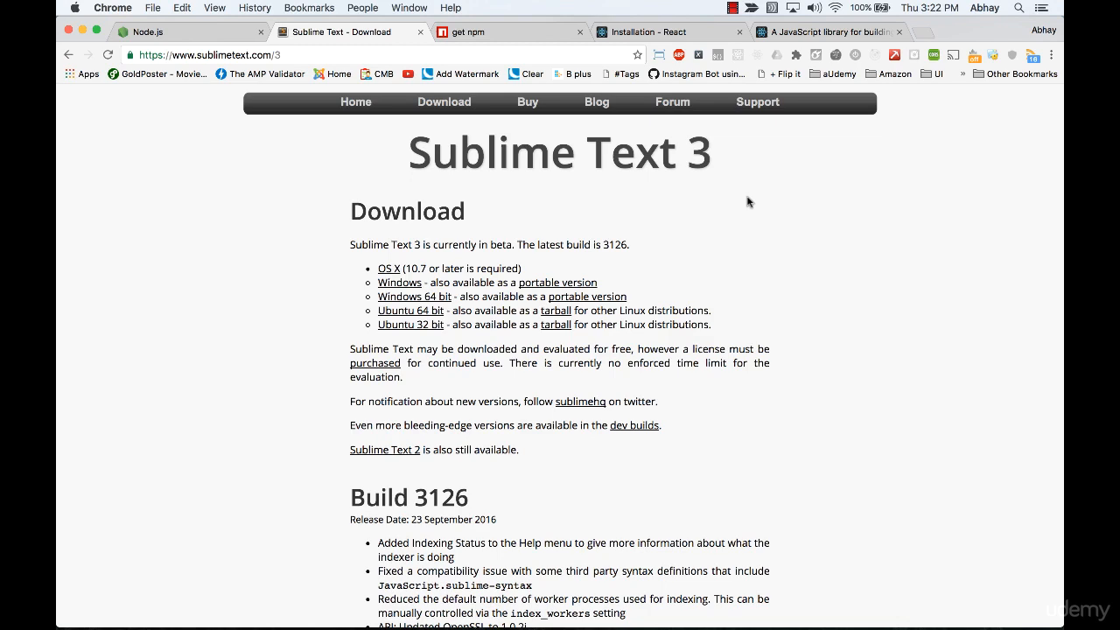
mouse_move(339, 80)
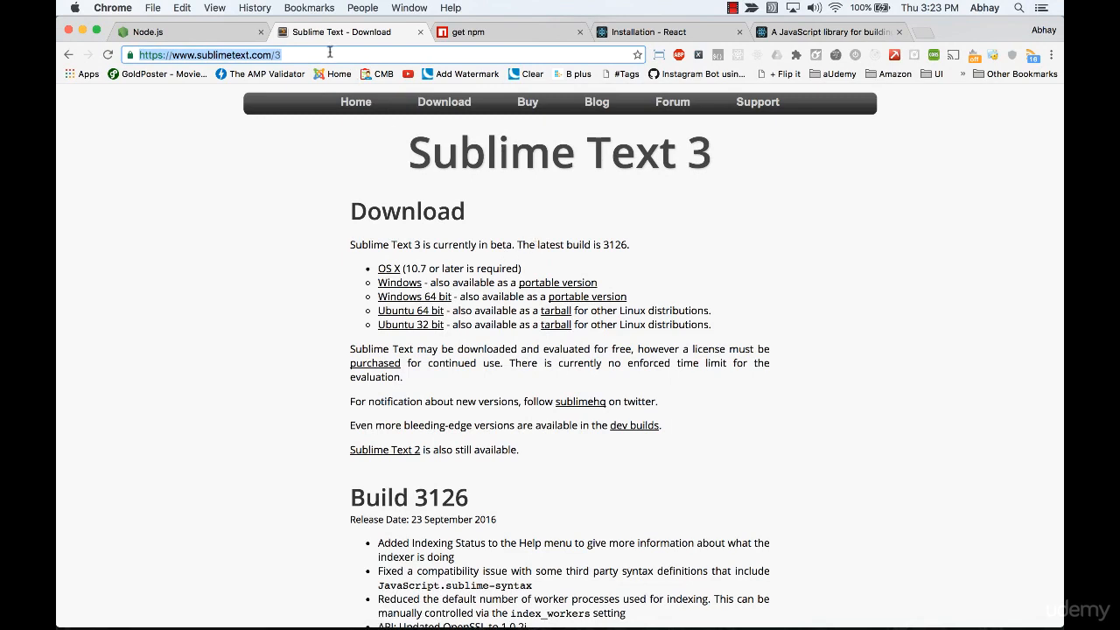
mouse_move(713, 248)
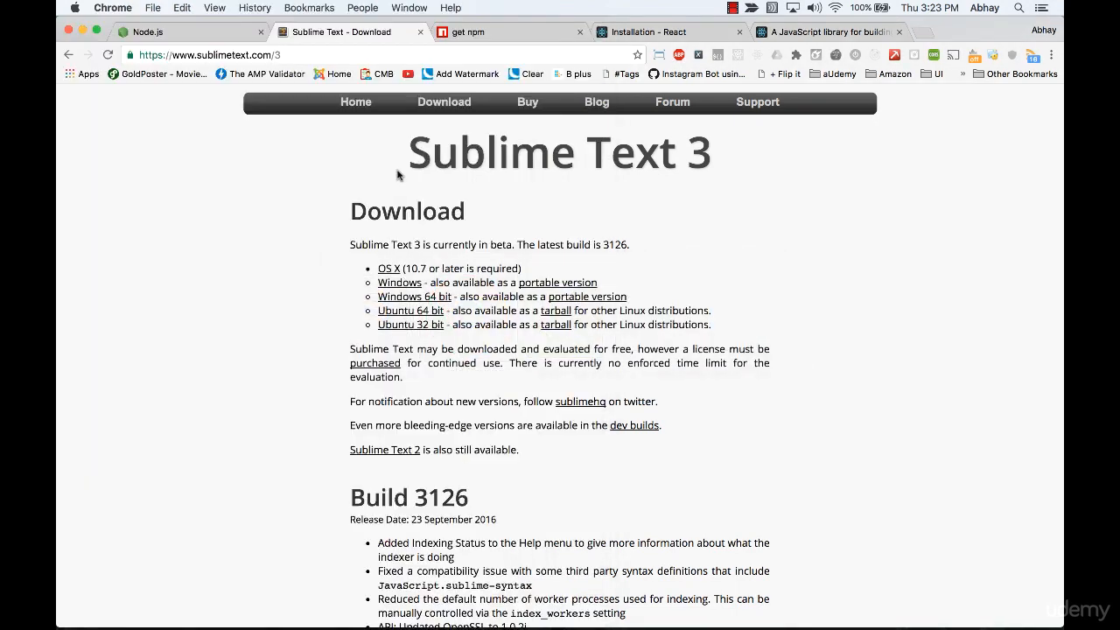
mouse_move(719, 210)
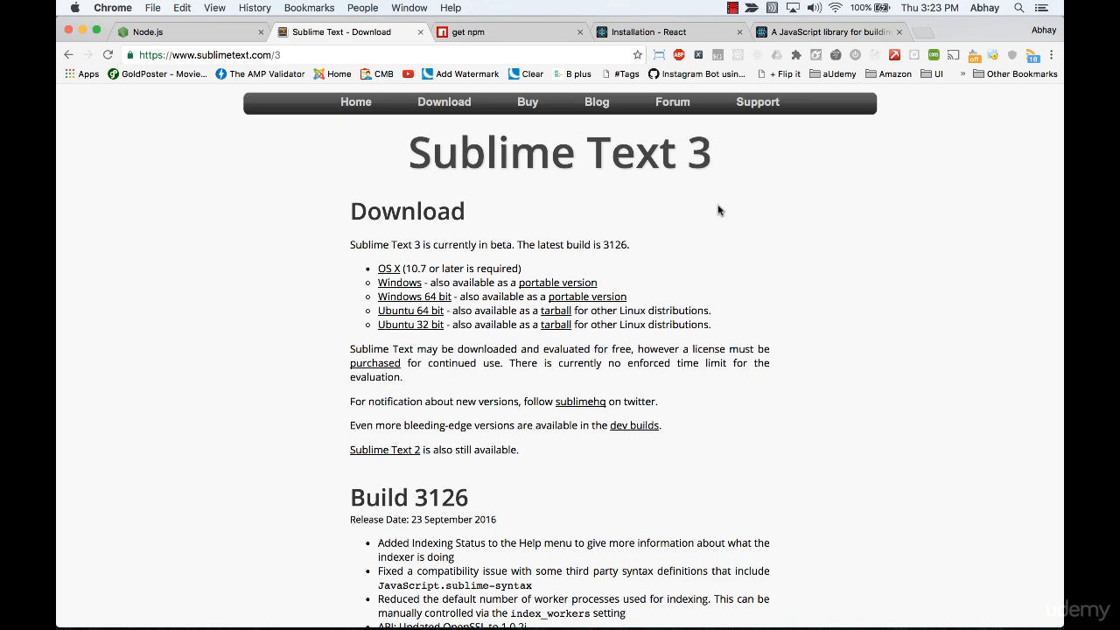
mouse_move(614, 203)
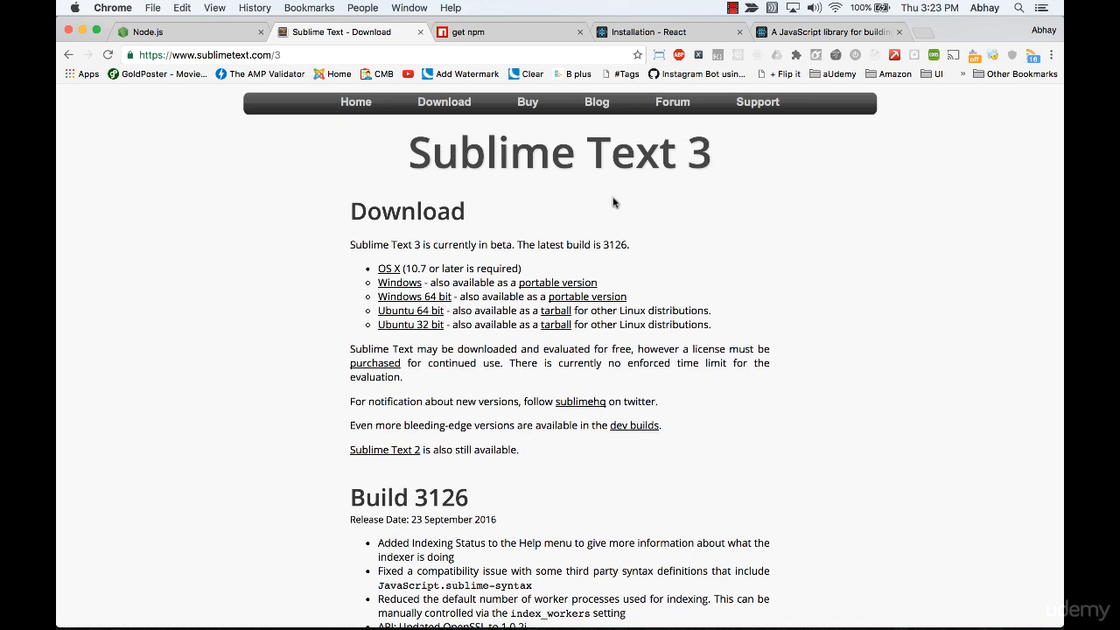
mouse_move(427, 124)
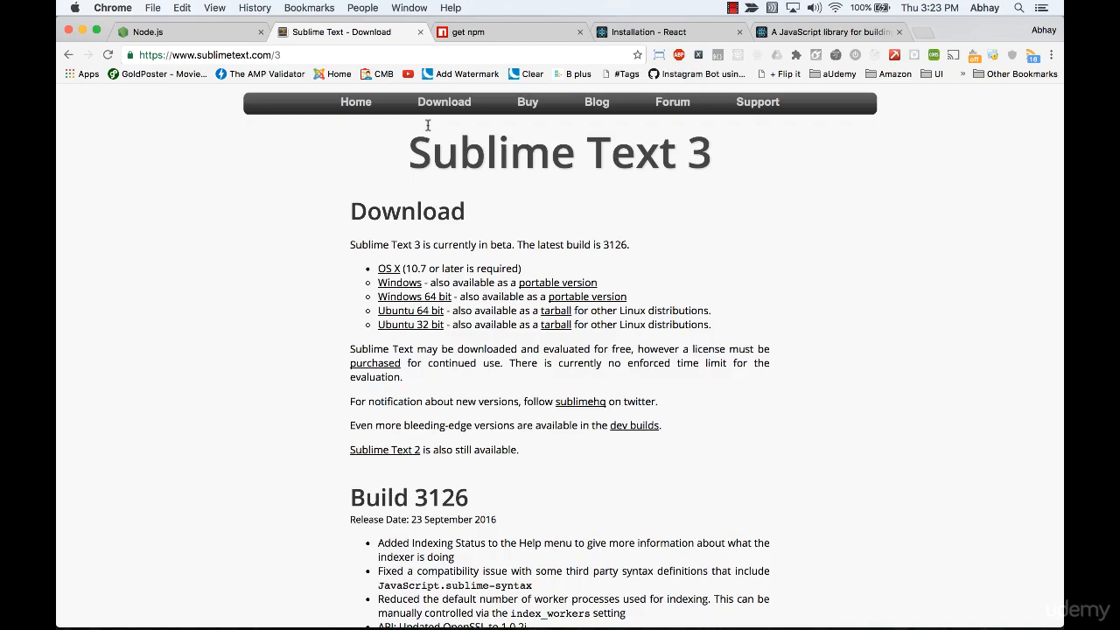
- Review the Node.js home page and its Other Downloads list of installers for every platform
click(166, 32)
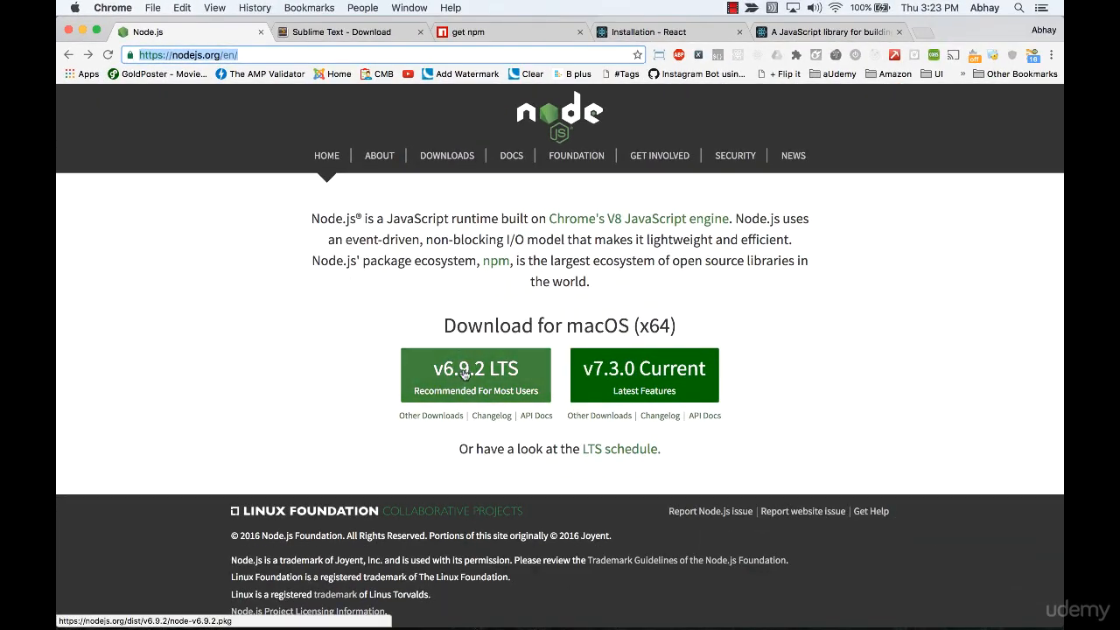
mouse_move(644, 383)
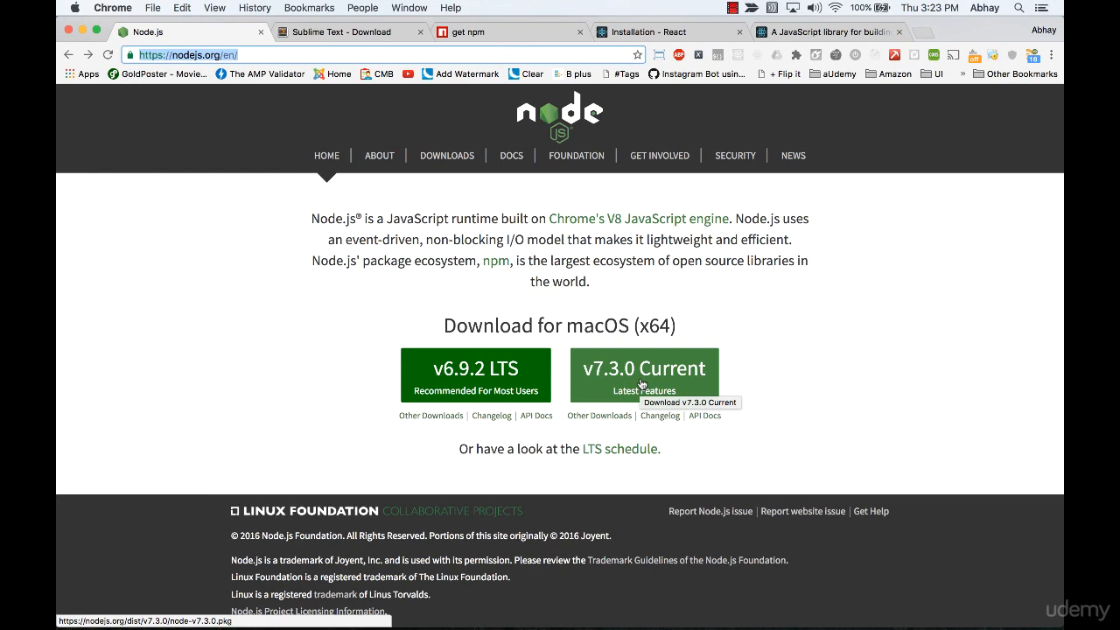
mouse_move(476, 368)
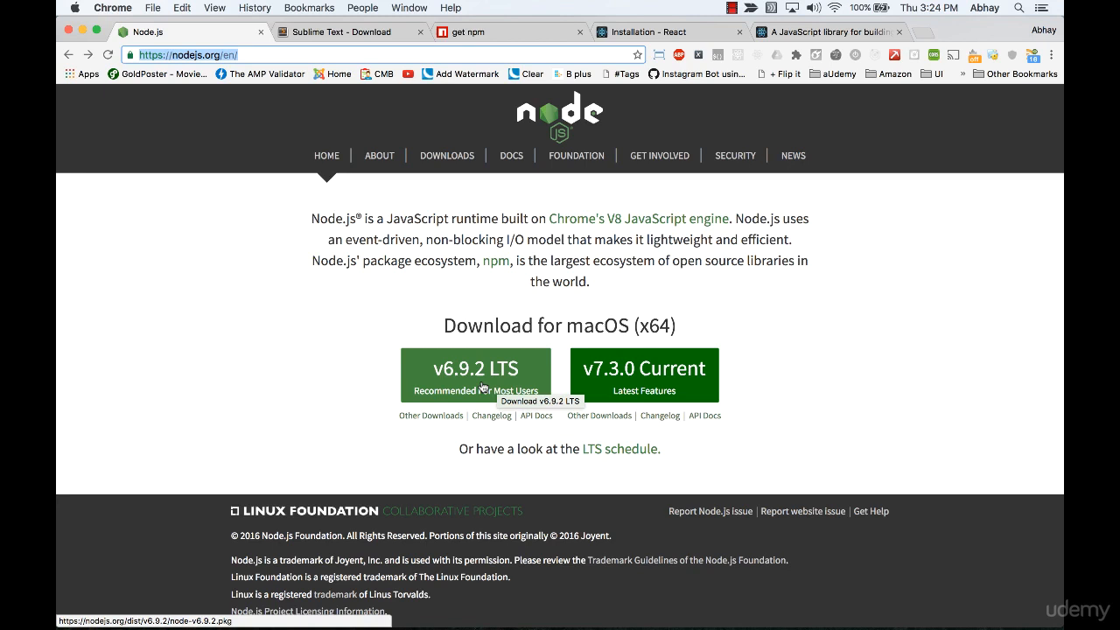
mouse_move(272, 465)
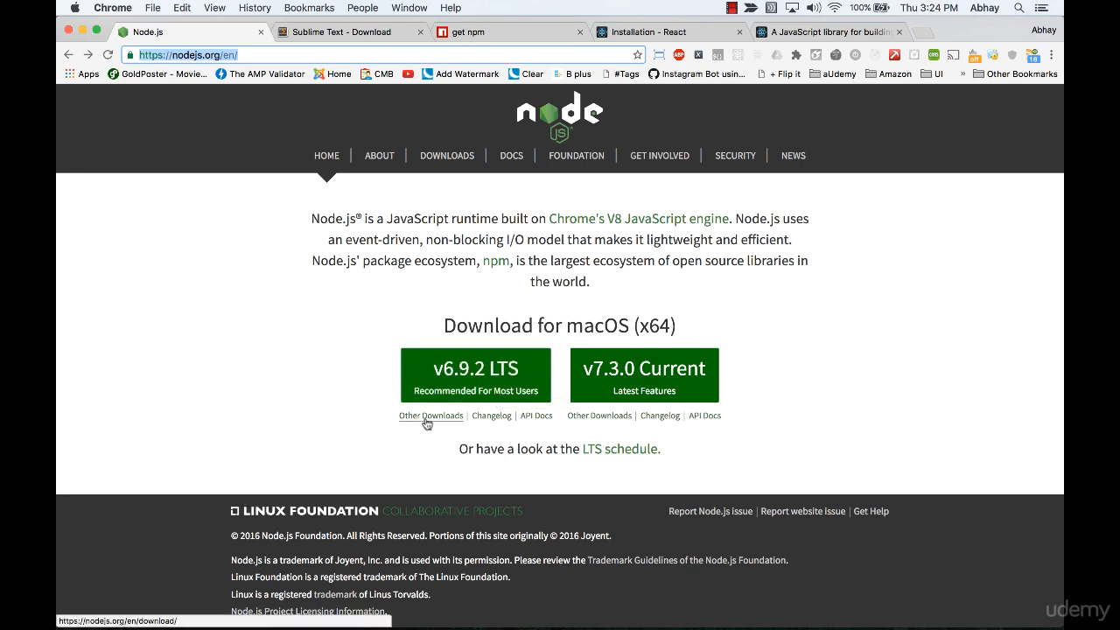
click(430, 416)
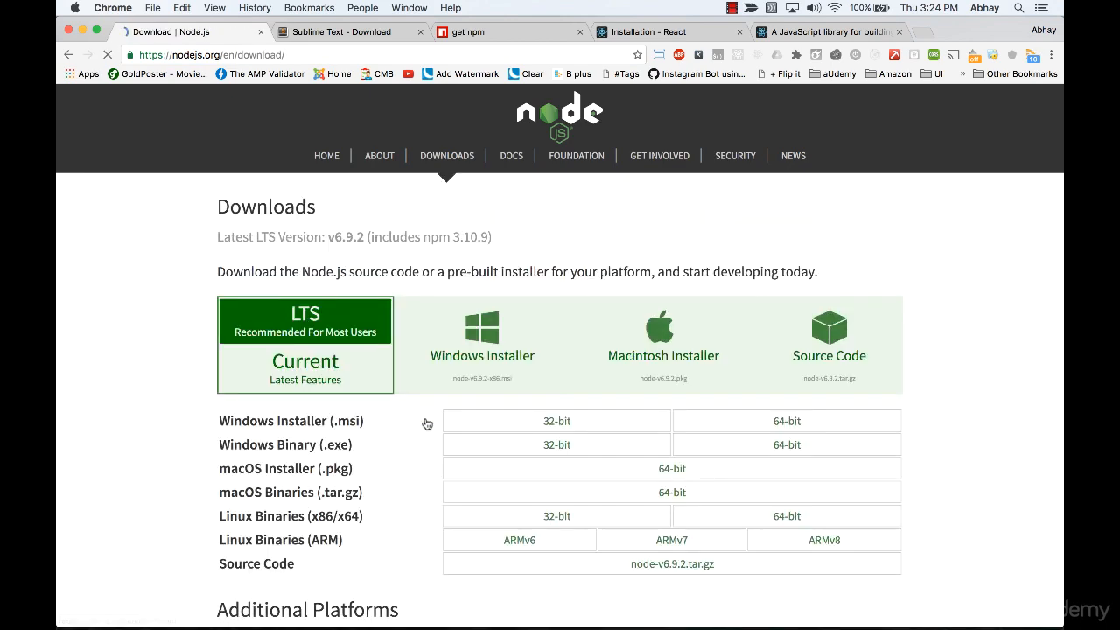
scroll(down, 3)
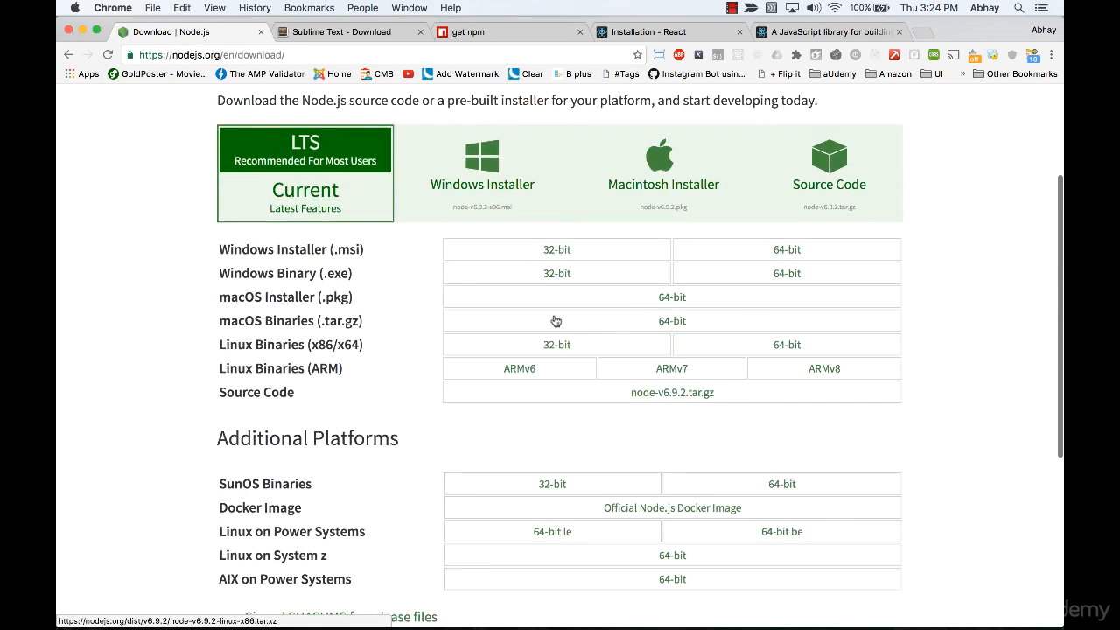
scroll(up, 3)
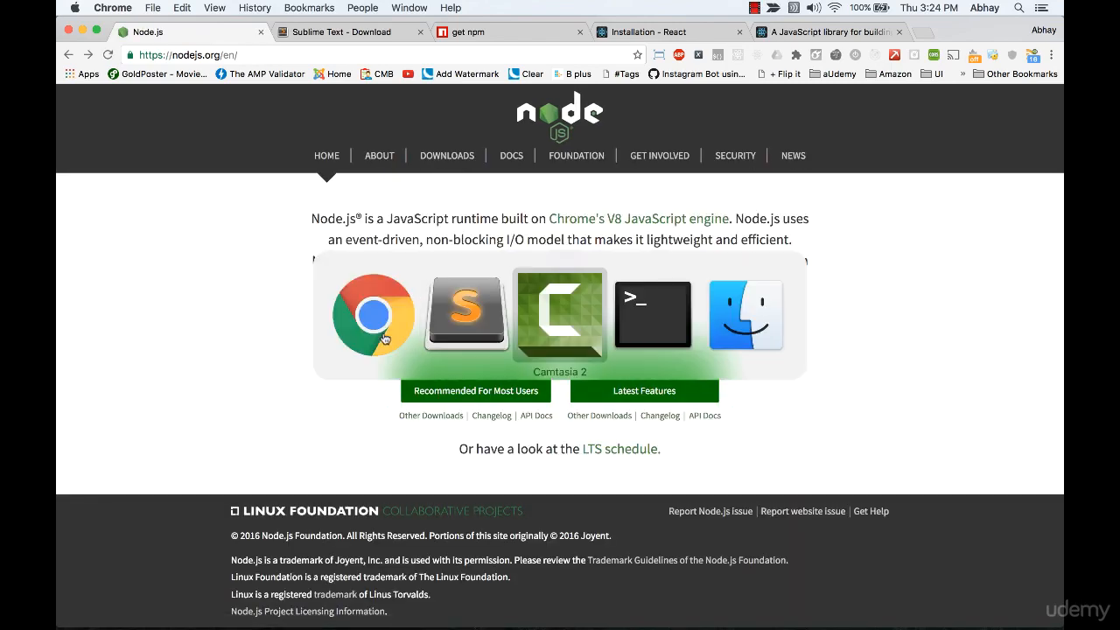
- Run node -v in Terminal and highlight the reported version v4.4.0
click(650, 315)
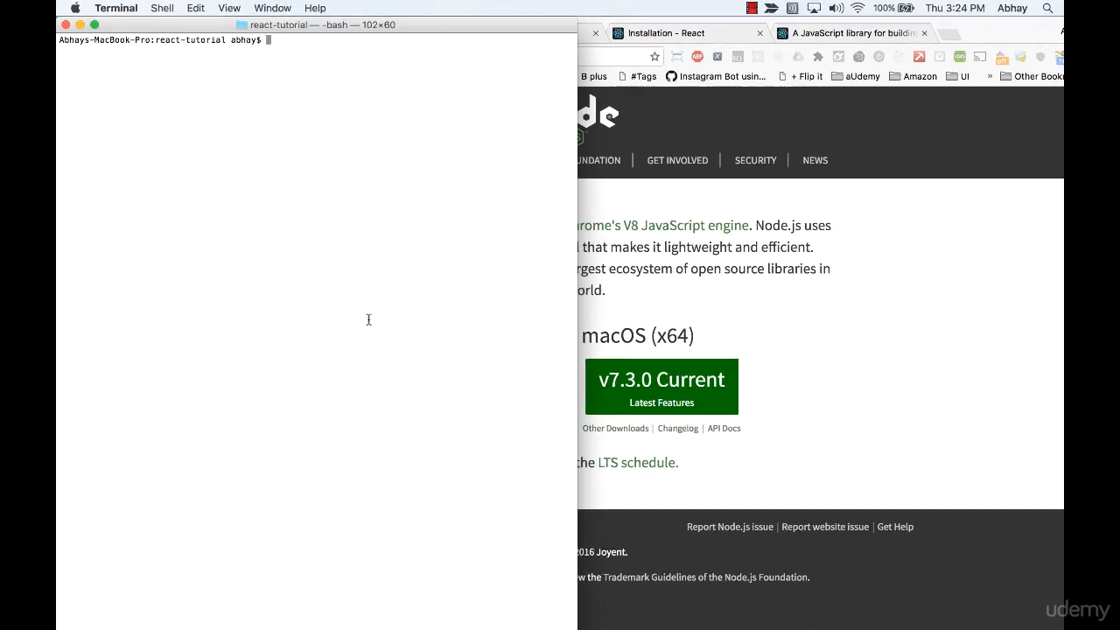
text(no)
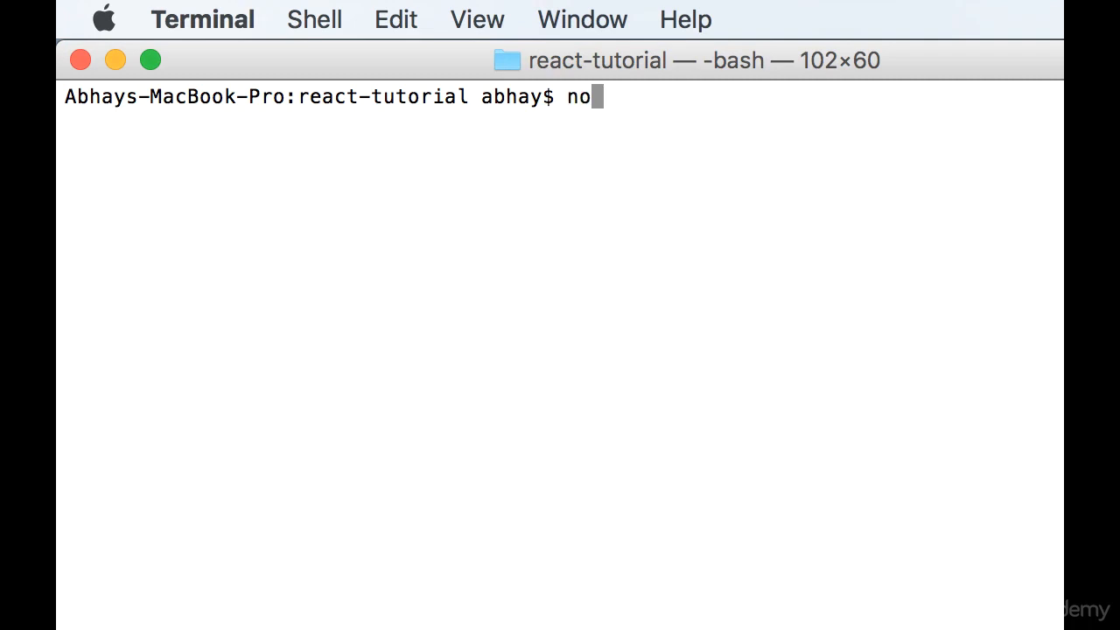
text(de -v)
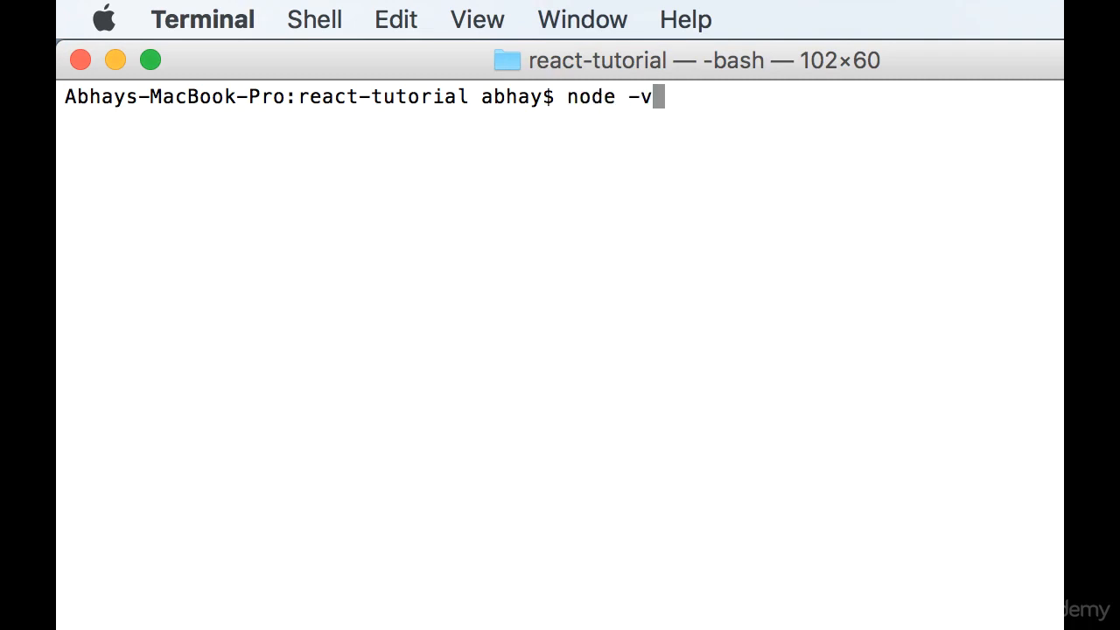
key(Return)
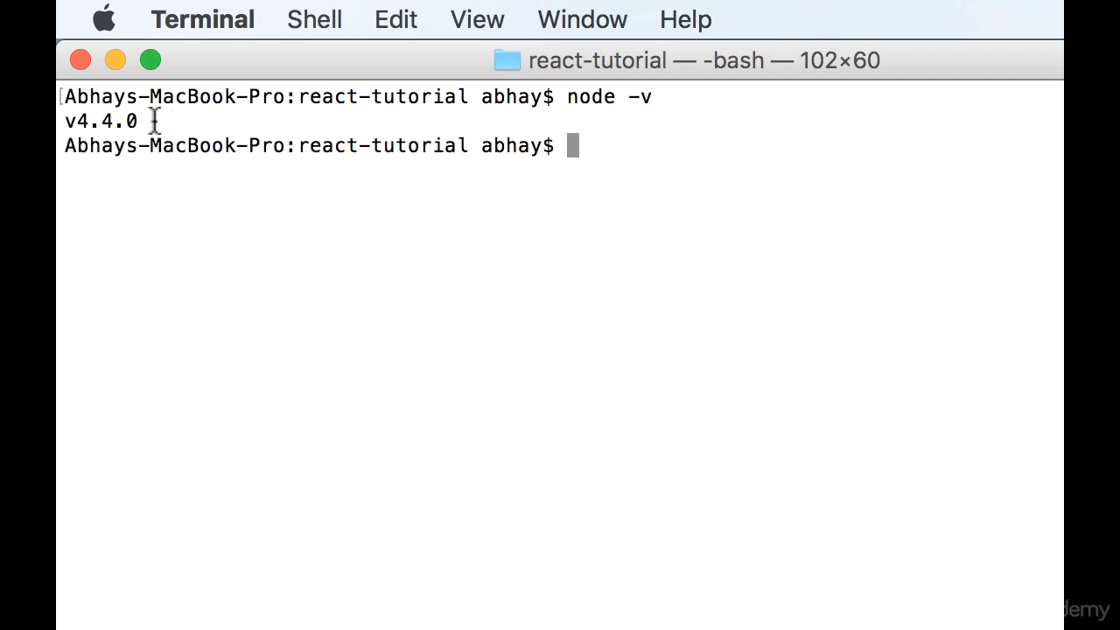
double_click(101, 121)
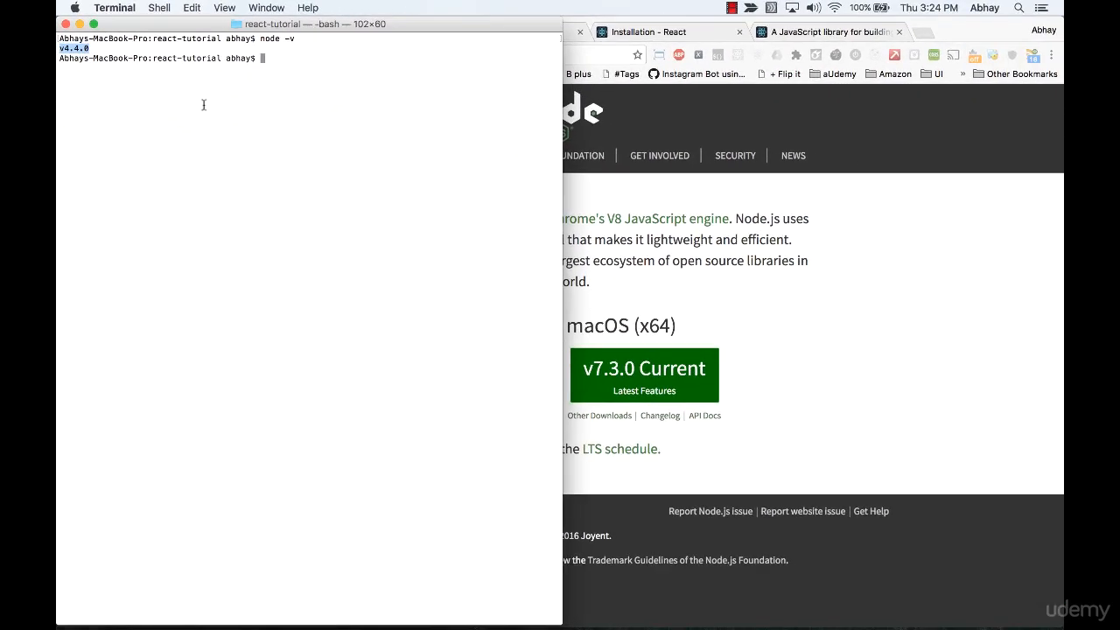
mouse_move(464, 378)
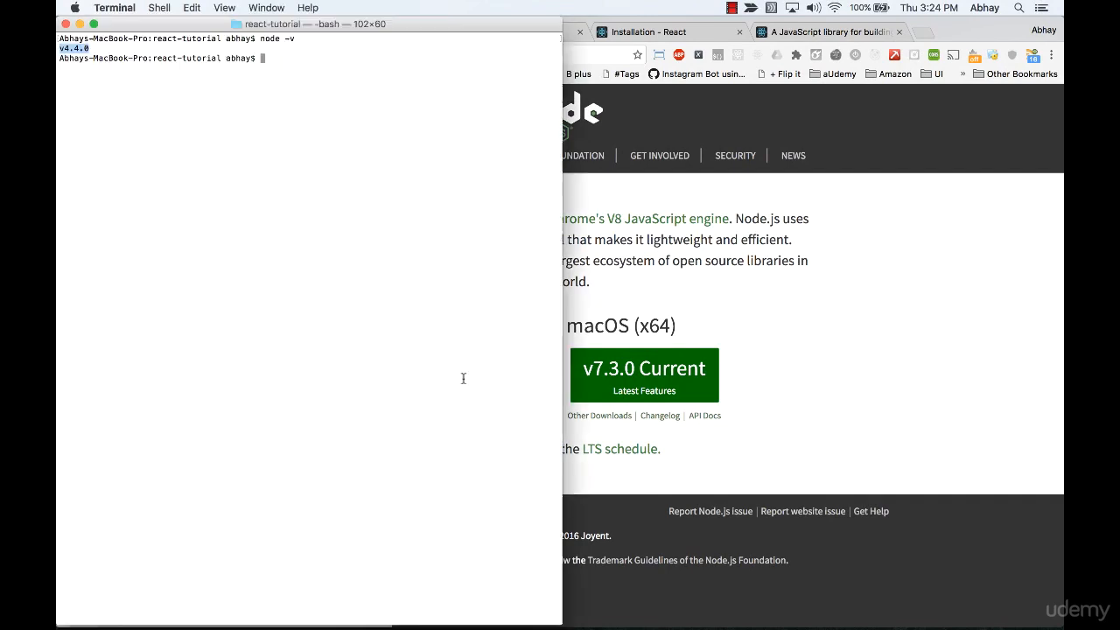
mouse_move(357, 255)
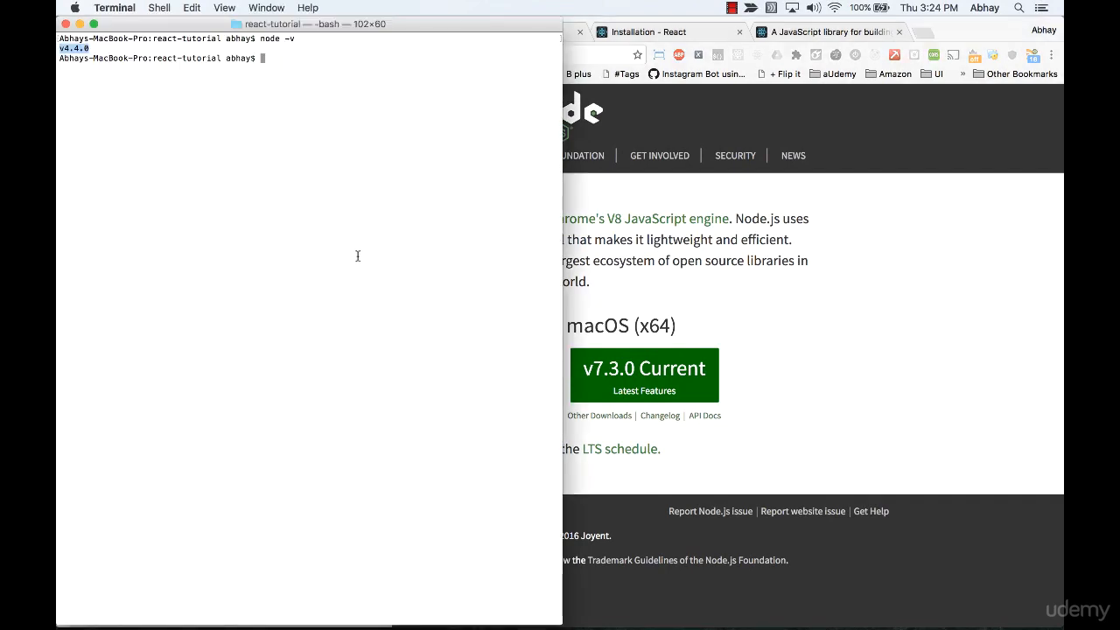
mouse_move(294, 79)
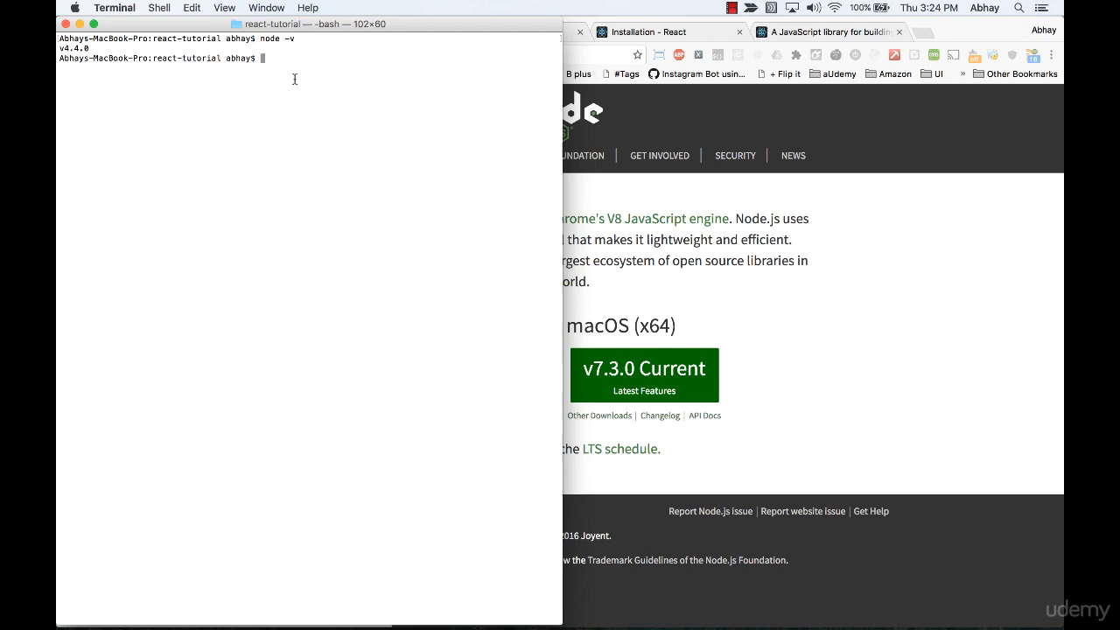
mouse_move(647, 186)
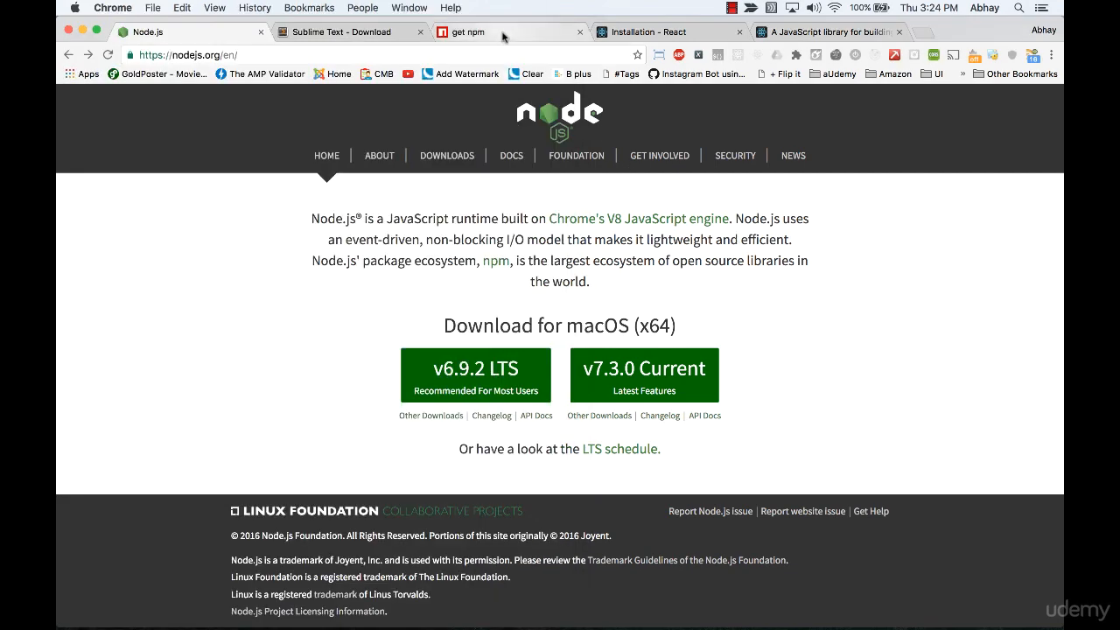
- View the npm site's Get npm page and its Install npm section with node -v and npm -v checks
click(476, 32)
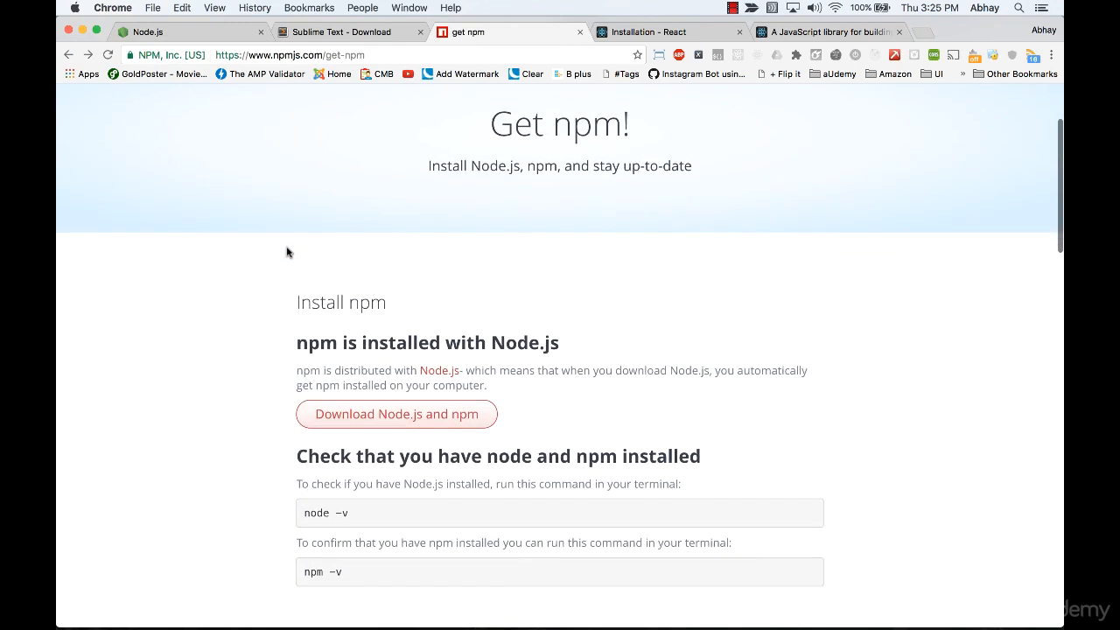
scroll(down, 3)
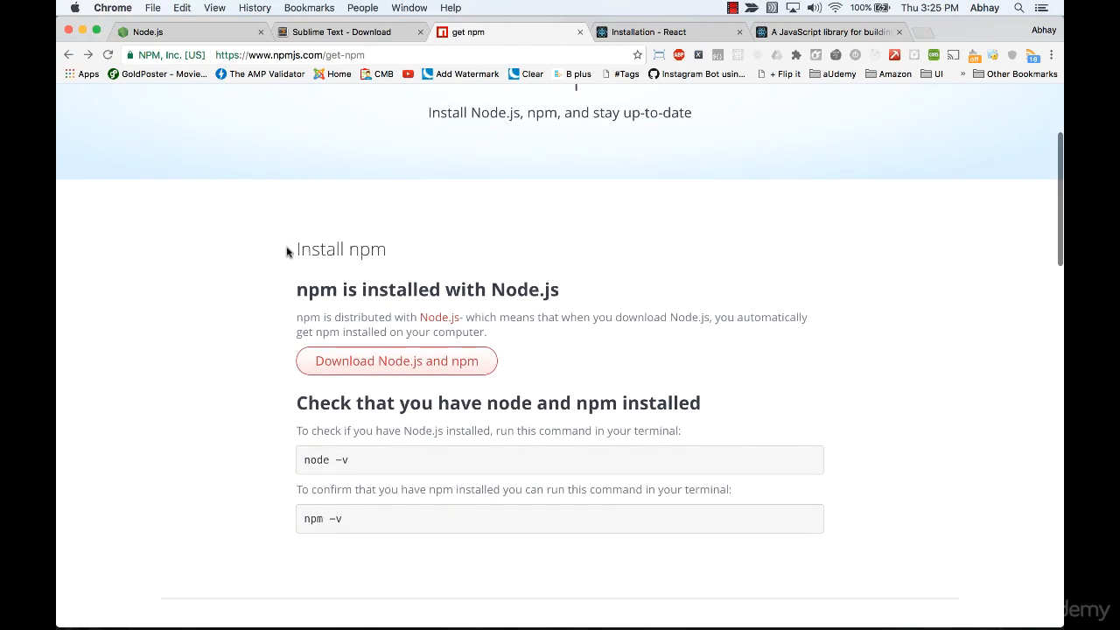
scroll(up, 3)
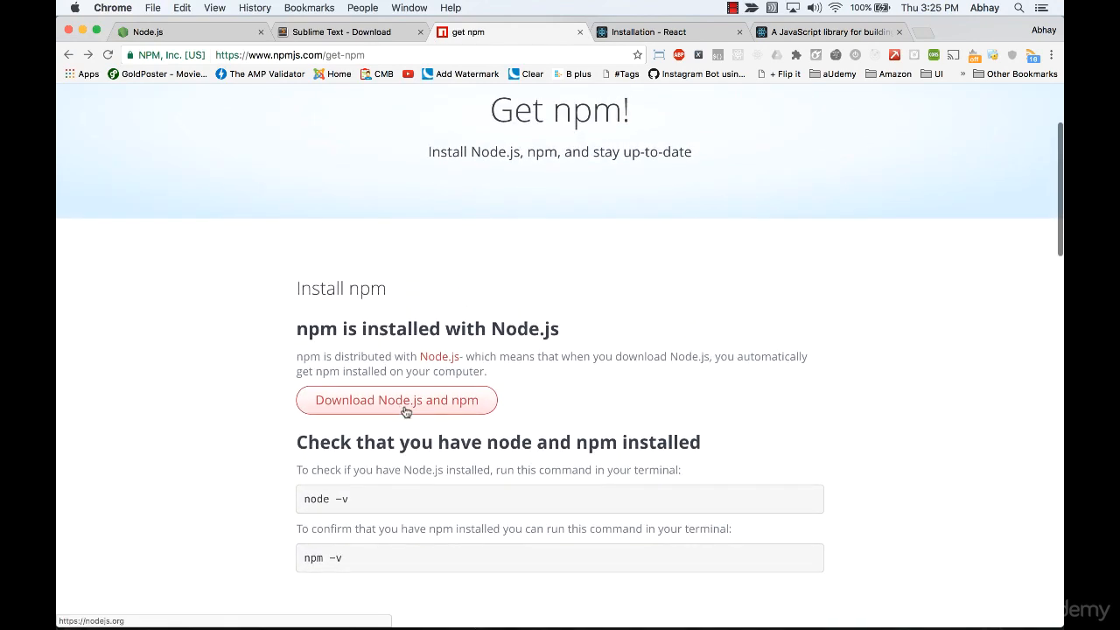
mouse_move(383, 406)
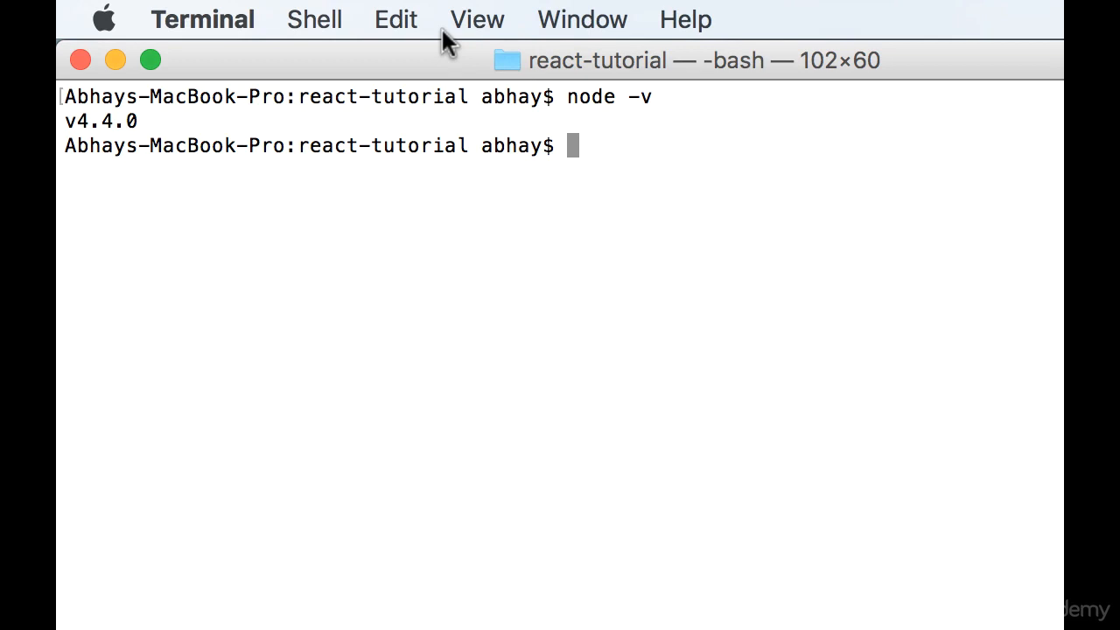
mouse_move(446, 43)
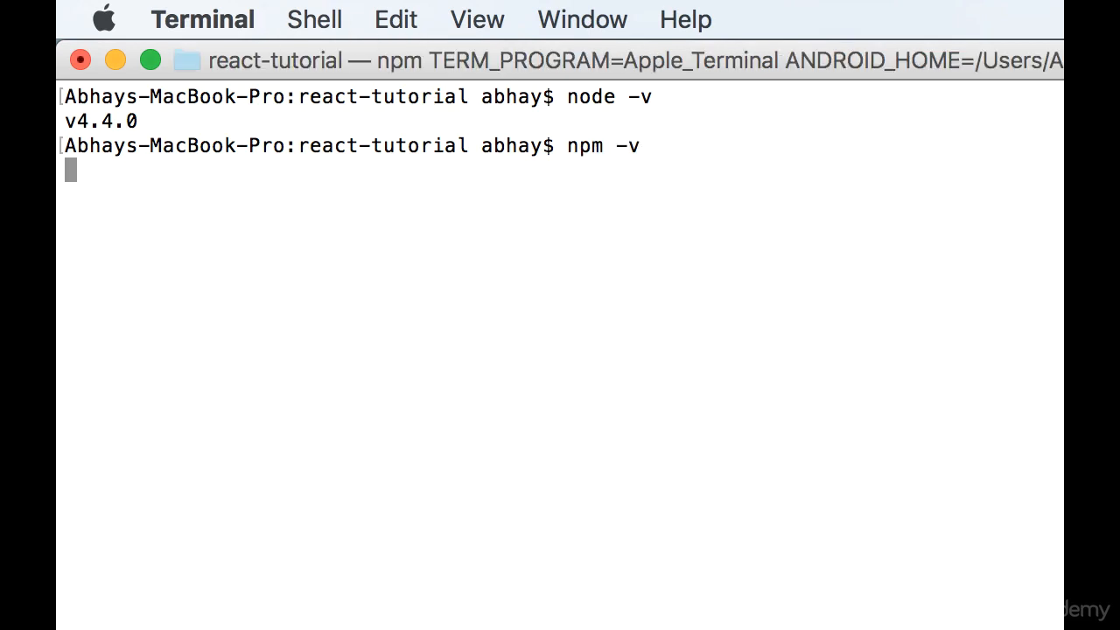
- Run npm -v to confirm 3.8.9, then enter sudo npm install npm@latest -g at the prompt
key(Return)
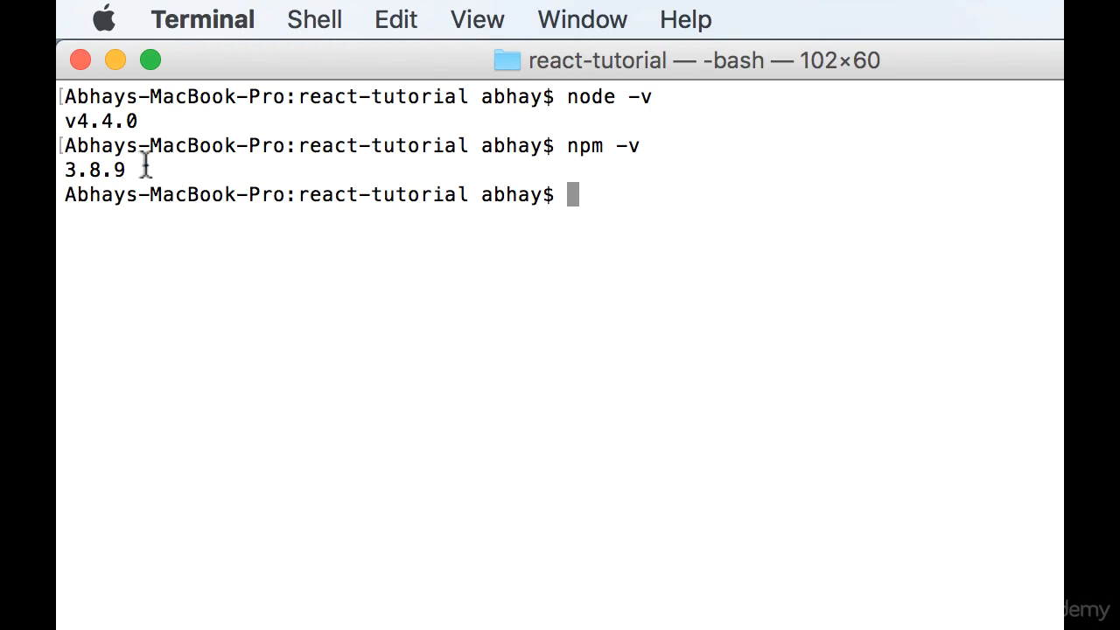
mouse_move(255, 255)
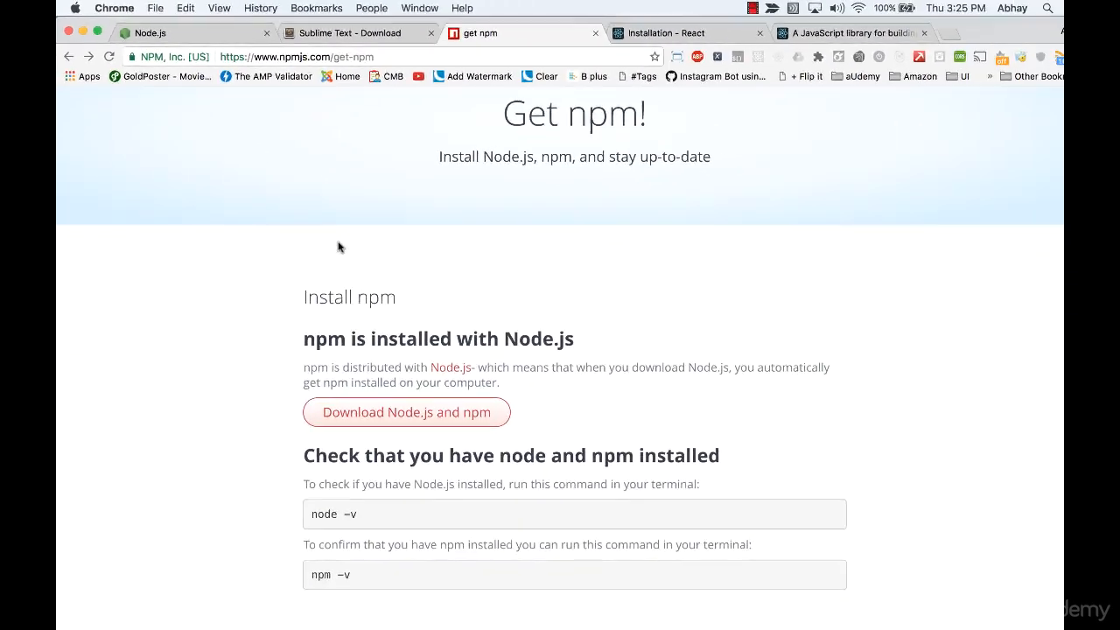
scroll(down, 3)
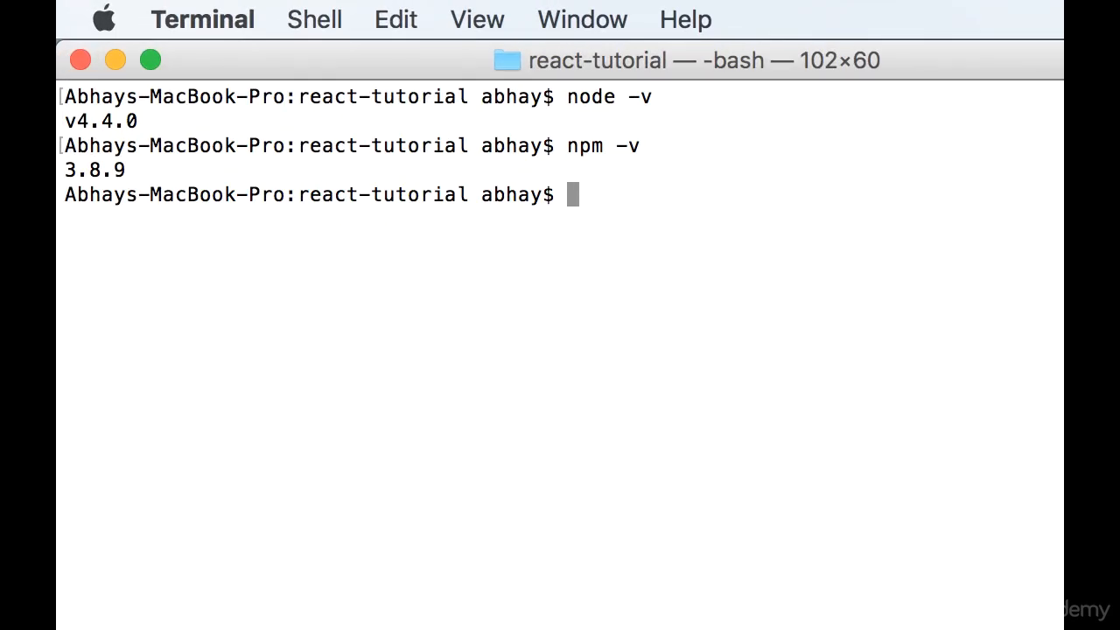
text(sudo npm install npm@latest -g)
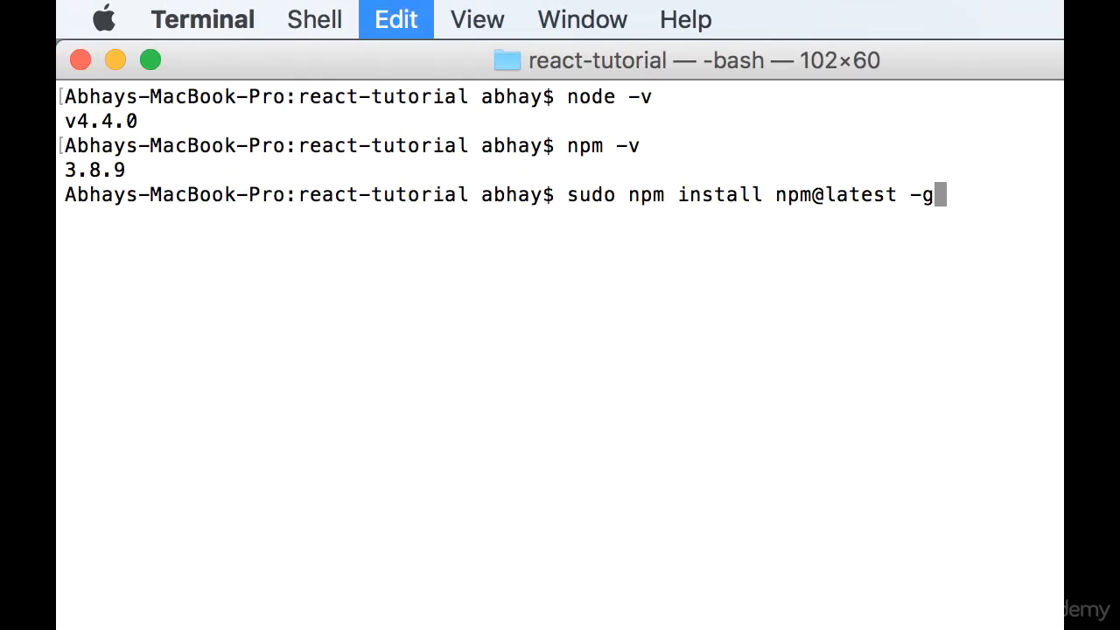
key(Backspace)
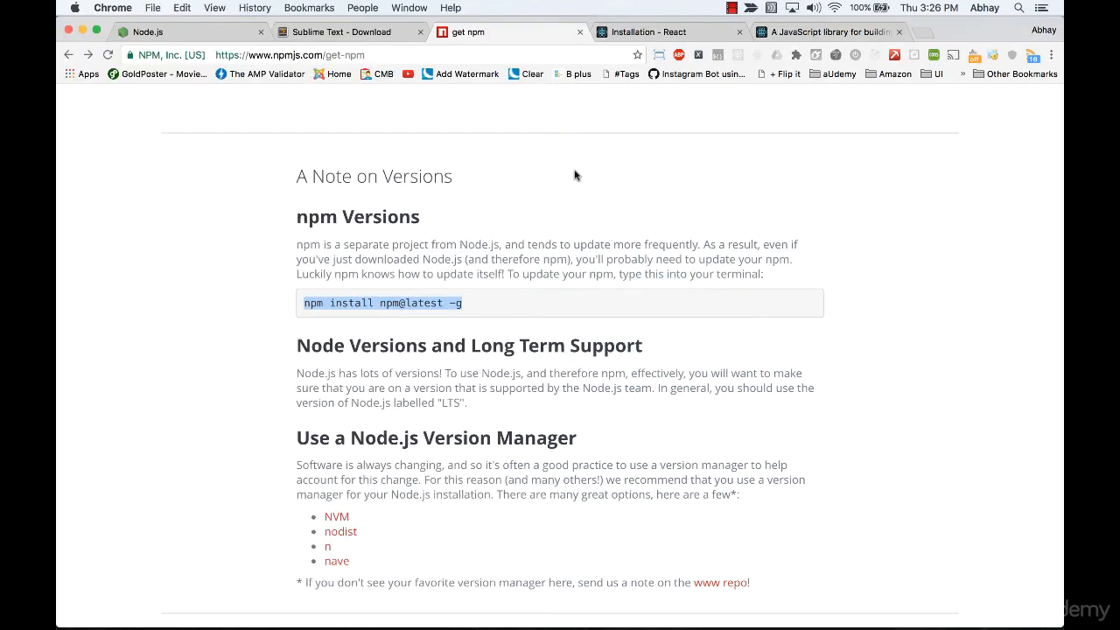
click(341, 31)
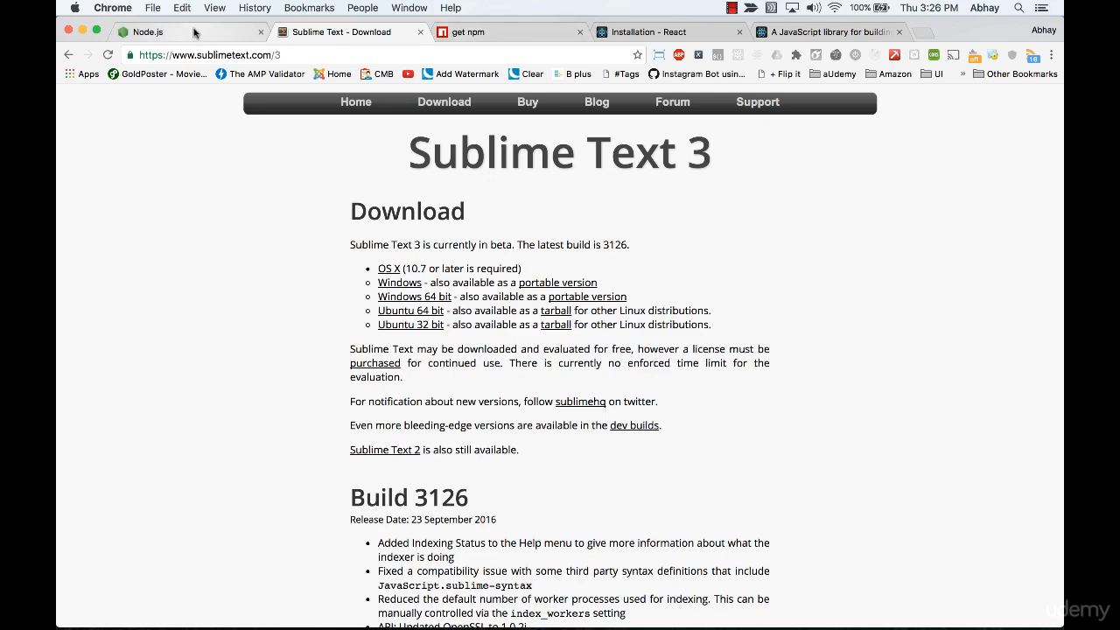
click(149, 32)
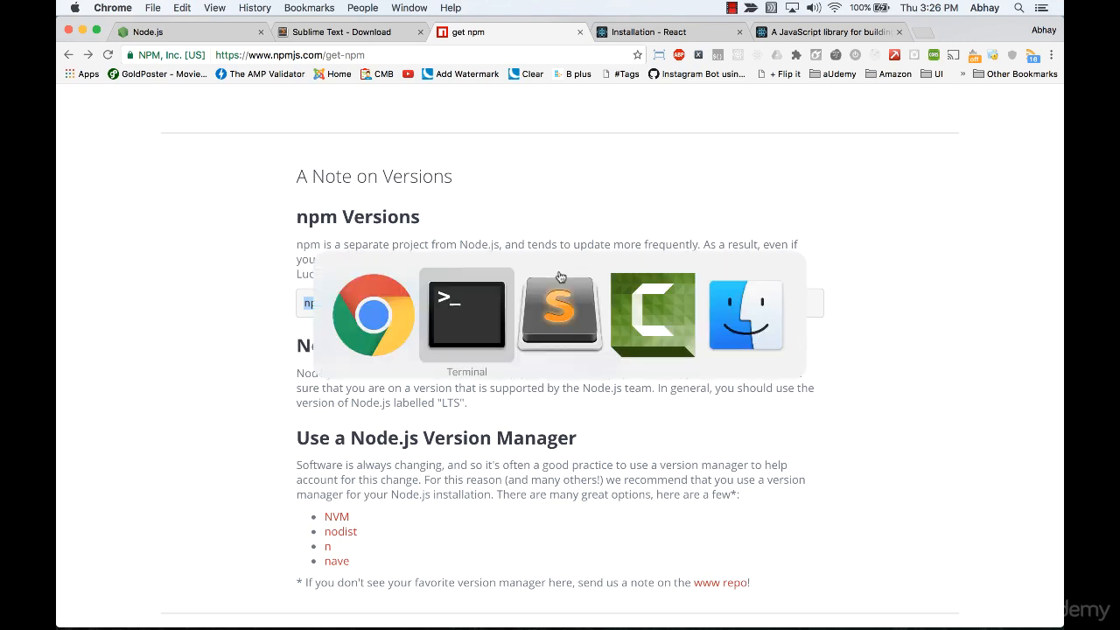
click(465, 315)
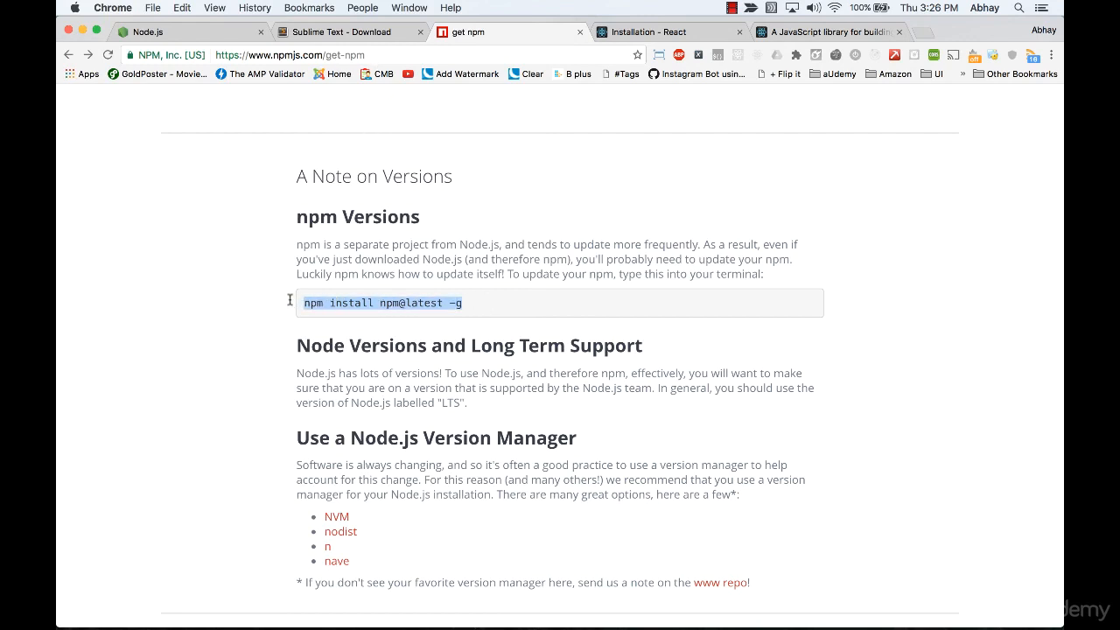
mouse_move(332, 297)
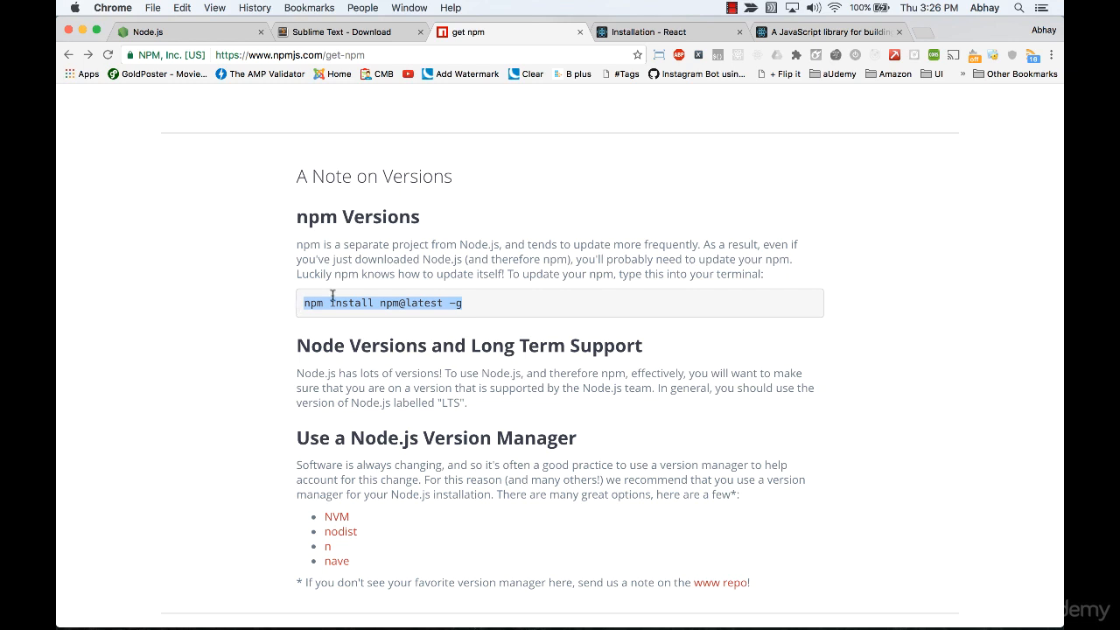